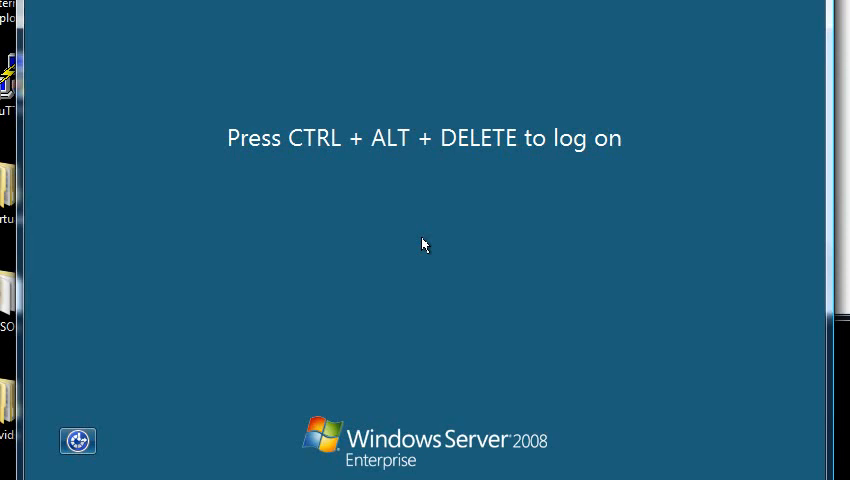
Step: Log on to the administrator account via Ctrl+Alt+Delete and the password prompt
{"action": "key", "text": "ctrl+alt+delete"}
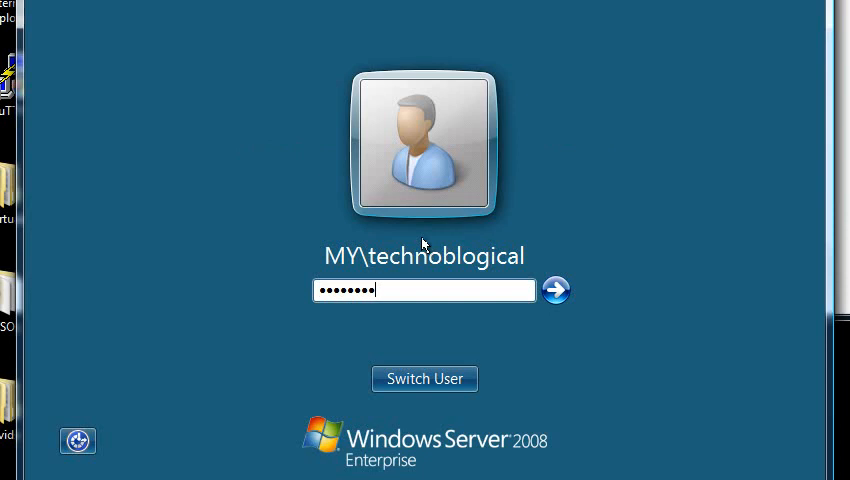
{"action": "left_click", "coordinate": [556, 290]}
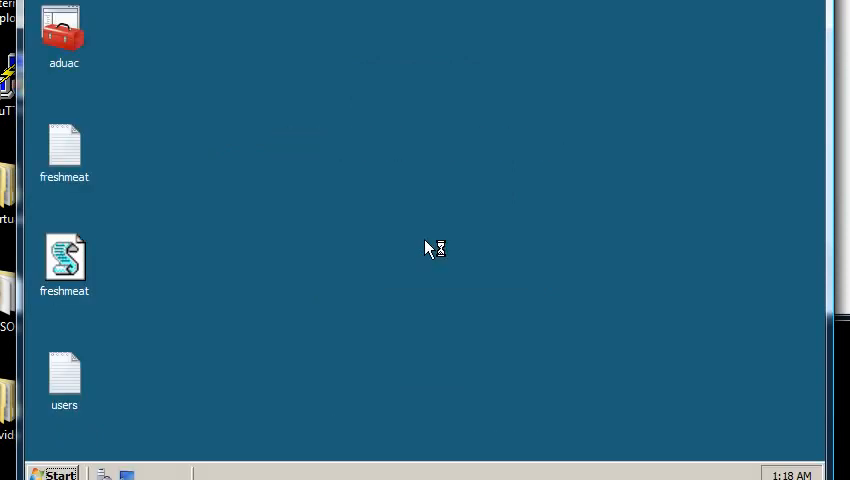
{"action": "mouse_move", "coordinate": [350, 262]}
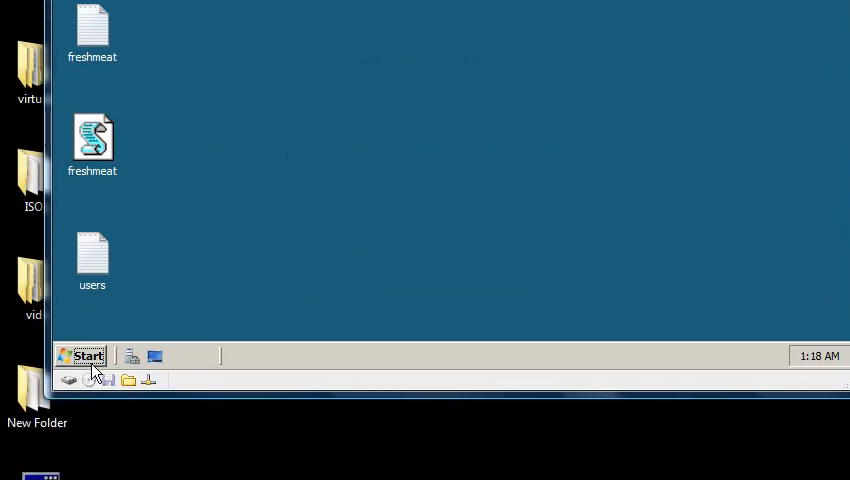
Step: Start an elevated Administrator Command Prompt, approving the UAC prompt
{"action": "left_click", "coordinate": [82, 356]}
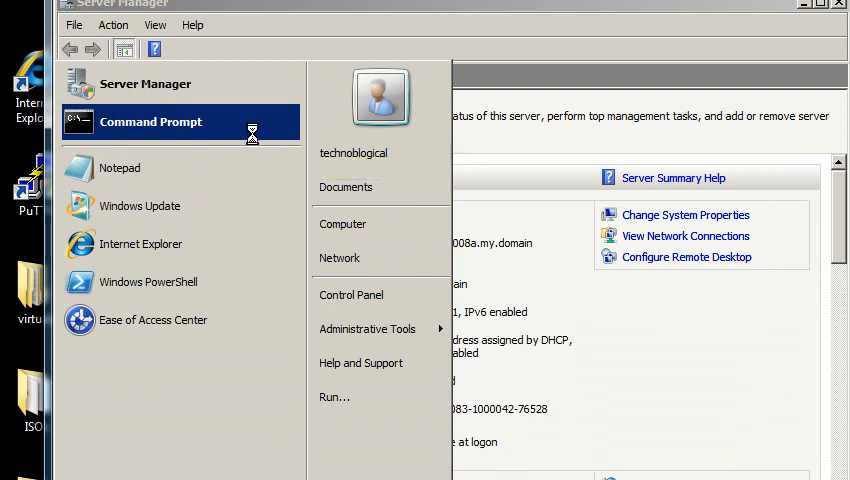
{"action": "left_click", "coordinate": [150, 122]}
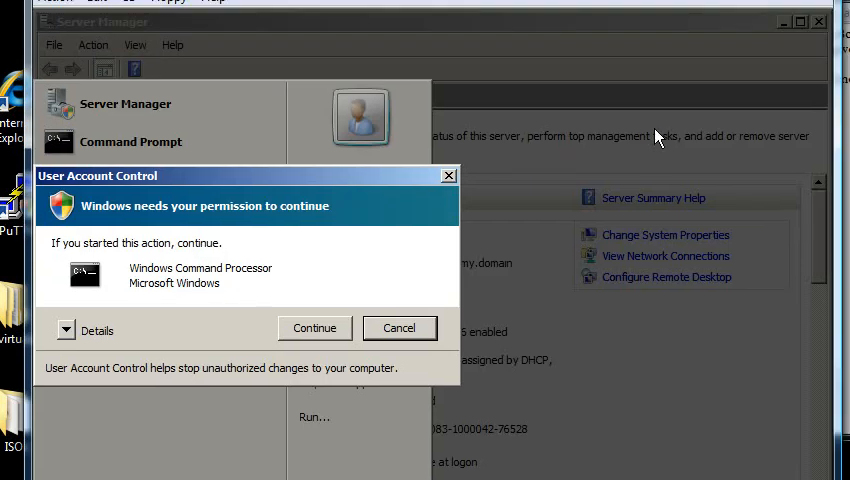
{"action": "left_click", "coordinate": [314, 328]}
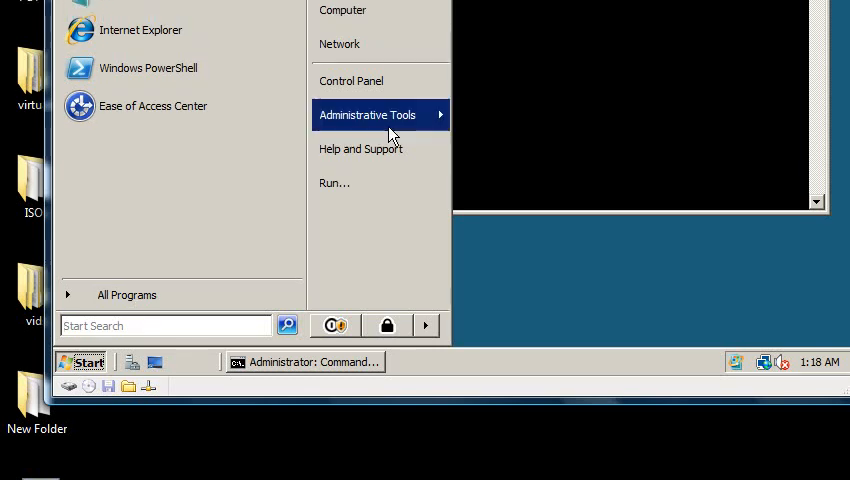
Step: Launch Active Directory Users and Computers, expand my.domain to an OU's user list, then return to cmd
{"action": "left_click", "coordinate": [368, 114]}
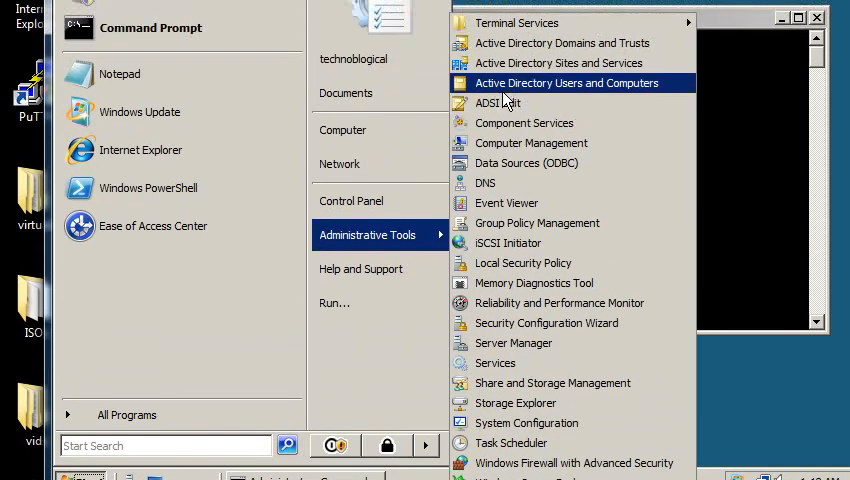
{"action": "left_click", "coordinate": [566, 84]}
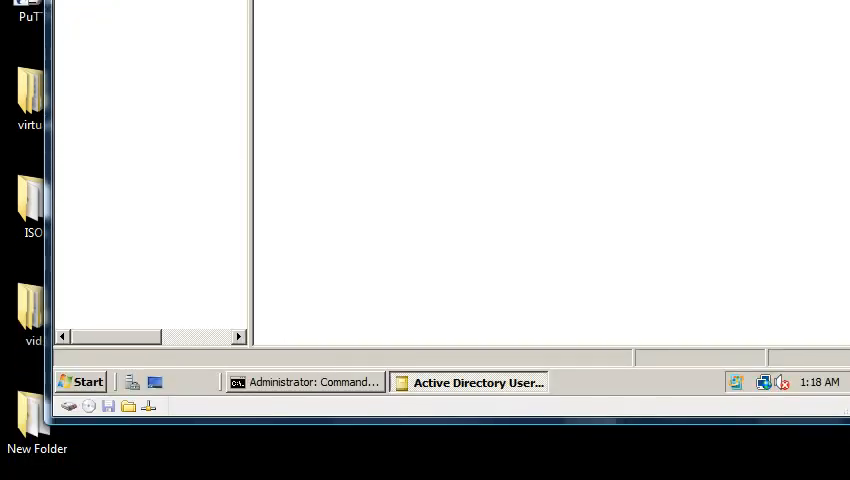
{"action": "left_click", "coordinate": [478, 382]}
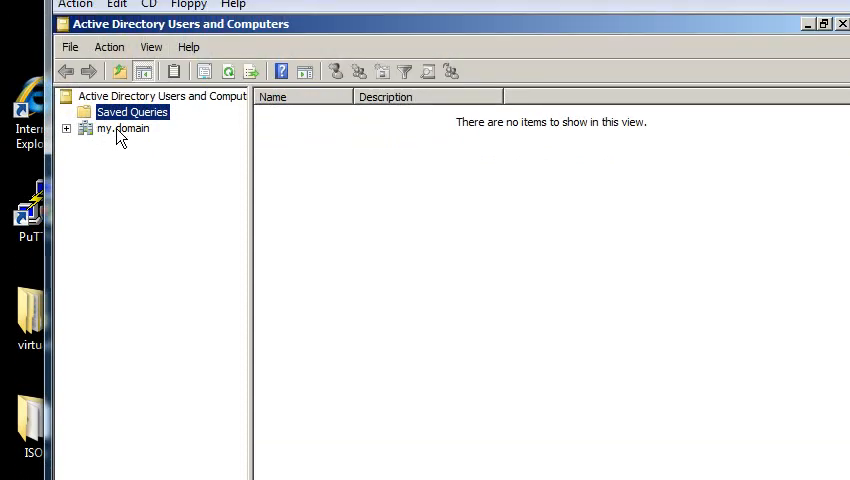
{"action": "left_click", "coordinate": [66, 128]}
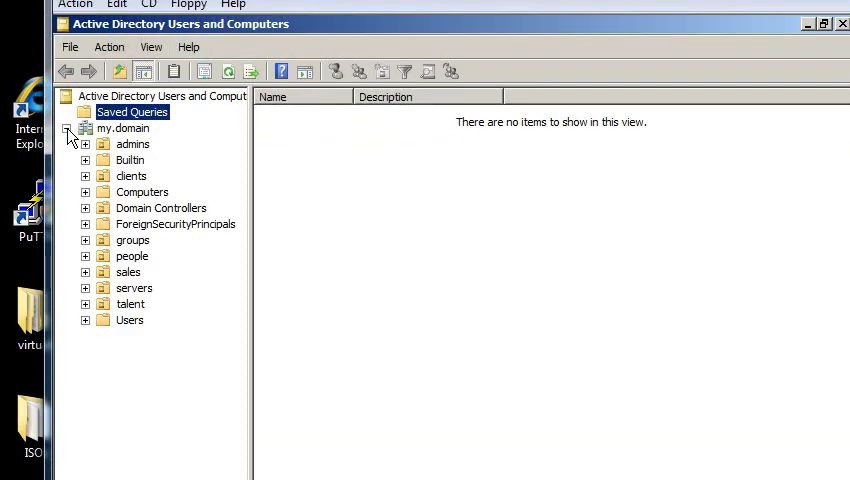
{"action": "left_click", "coordinate": [132, 256]}
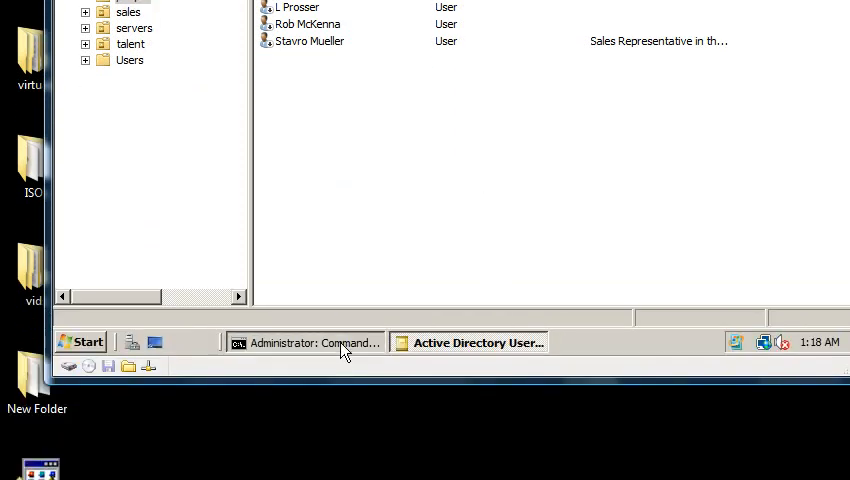
{"action": "left_click", "coordinate": [312, 342]}
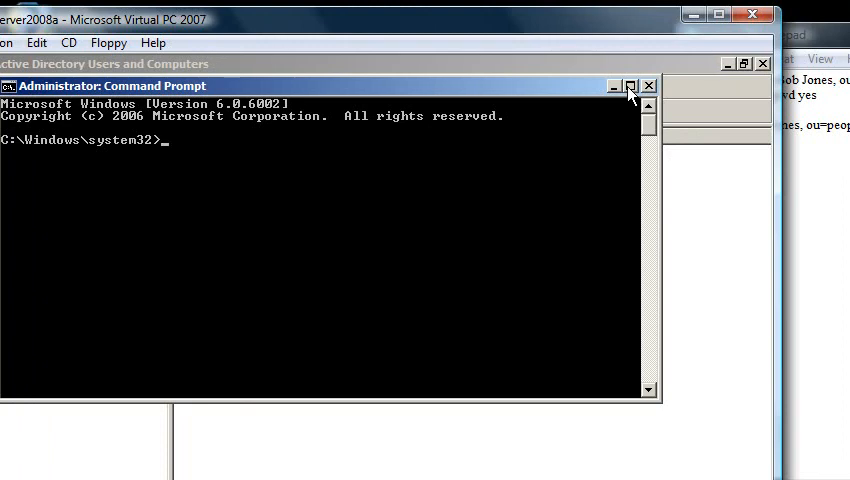
Step: Copy the dsadd user line for Bob Jones from the 03 dsrm notes in Notepad
{"action": "left_click", "coordinate": [628, 84]}
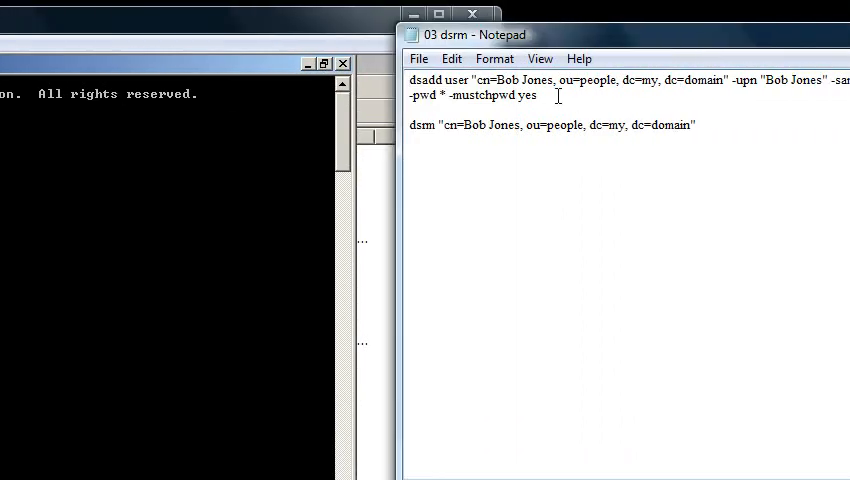
{"action": "right_click", "coordinate": [500, 88]}
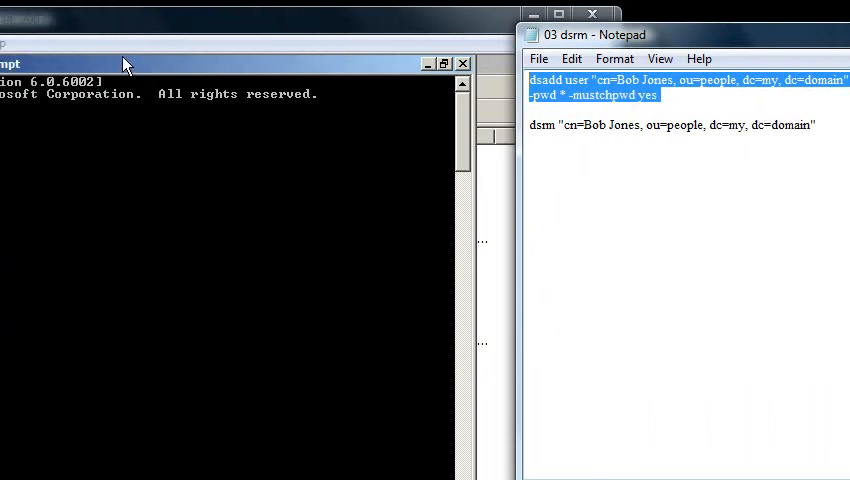
{"action": "left_click", "coordinate": [118, 42]}
{"action": "type", "text": "dsadd user \"cn=Bob"}
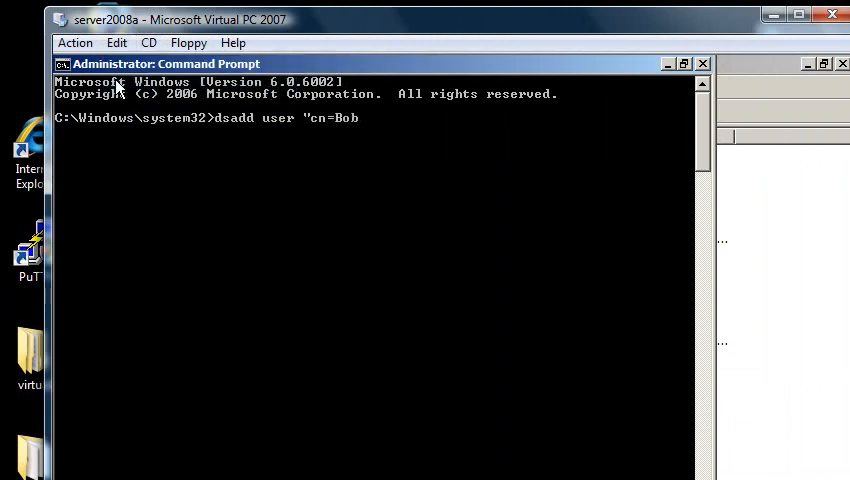
Step: Enter dsadd user "cn=Bob Jones, ou=people, dc=my, dc=domain" with -upn, -samid bjones, -fn, -ln, -pwd * -mustchpwd yes
{"action": "type", "text": "Jones, ou=people,"}
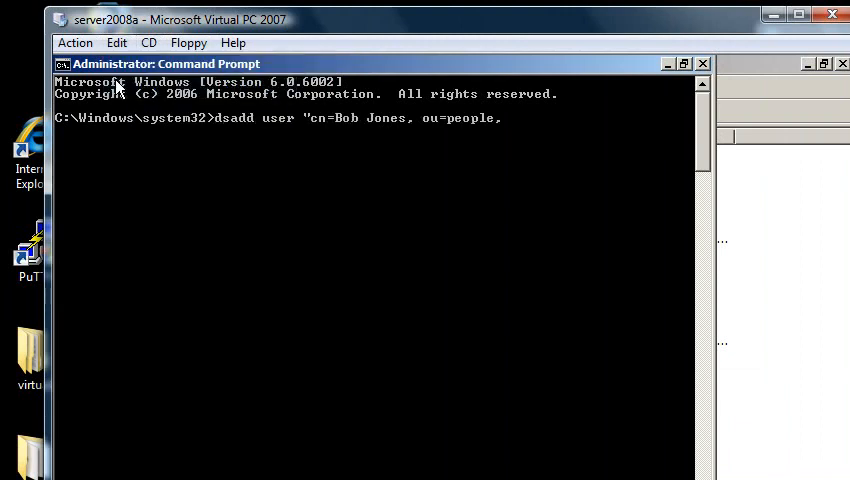
{"action": "type", "text": "dc=my, dc=domain\""}
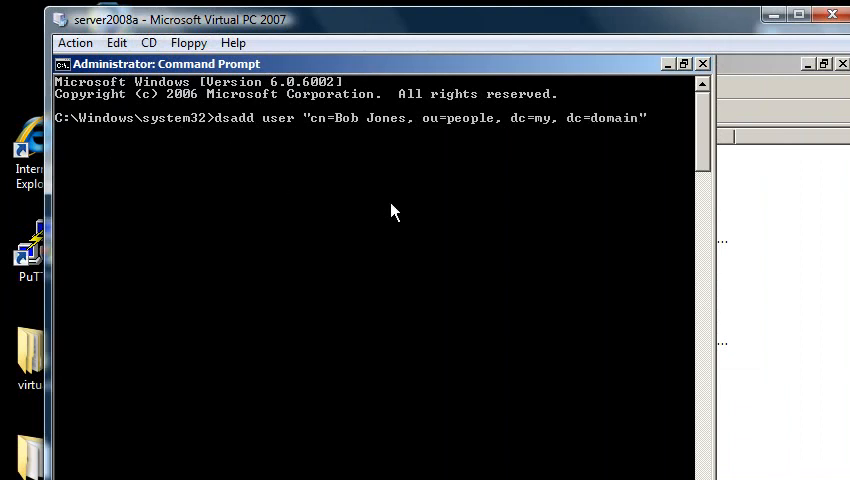
{"action": "type", "text": "-upn \"Bob Jones\" -"}
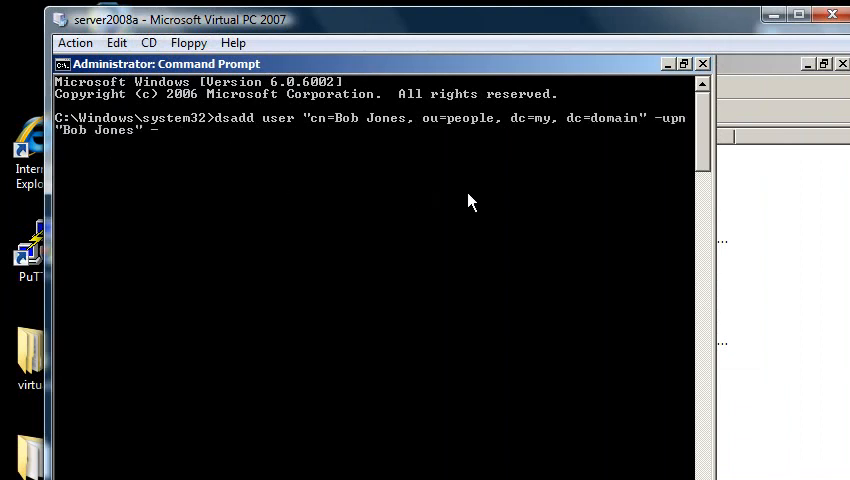
{"action": "type", "text": "-samid \"bjones\" -fn"}
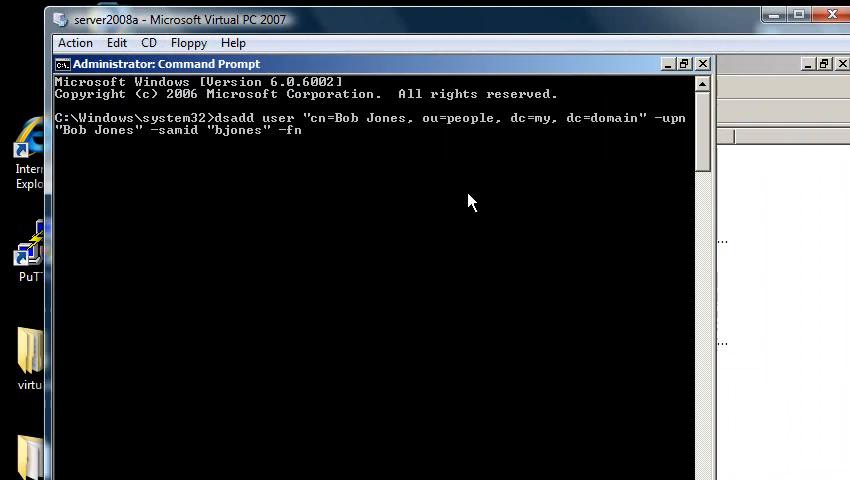
{"action": "type", "text": "\"Bob\" -ln \"Jones\""}
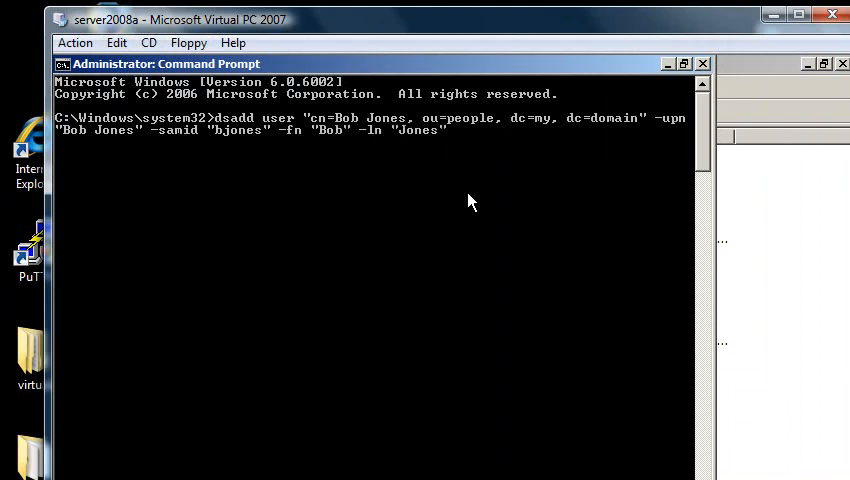
{"action": "type", "text": "-pwd * -mustchpwd"}
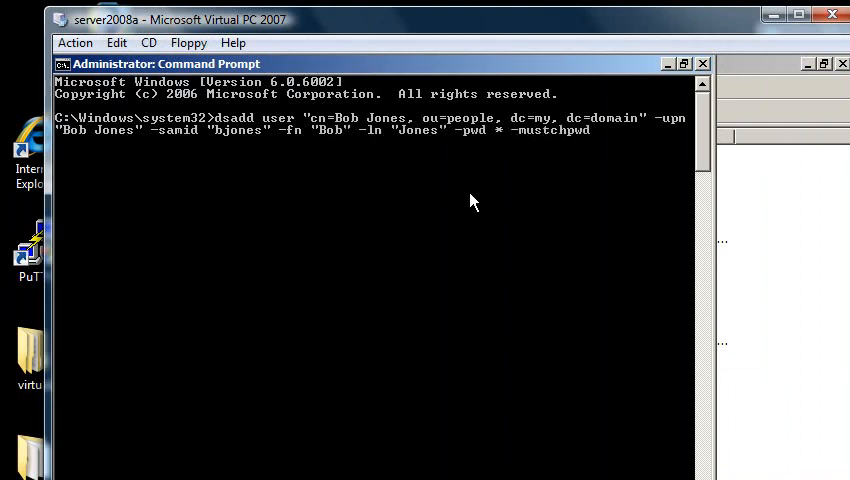
{"action": "type", "text": "yes"}
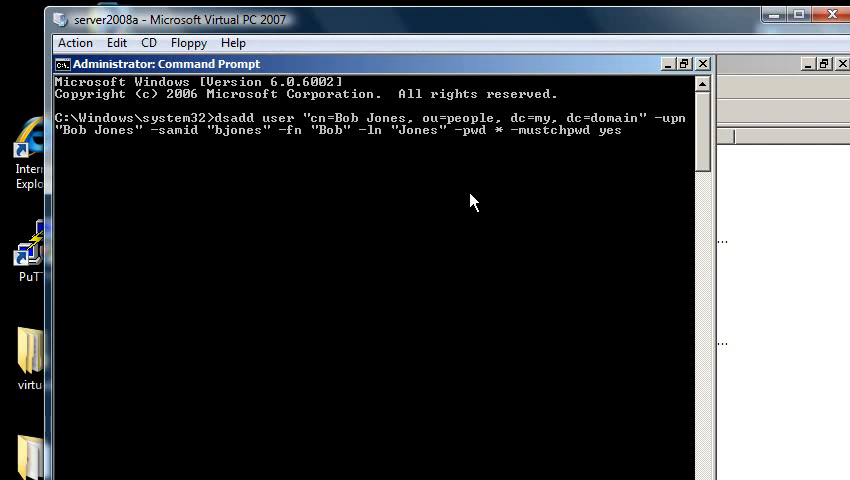
{"action": "mouse_move", "coordinate": [450, 136]}
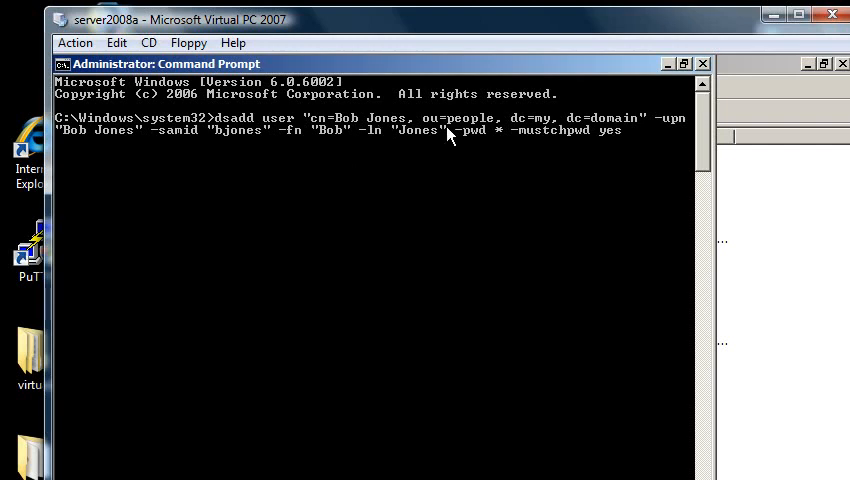
{"action": "mouse_move", "coordinate": [472, 138]}
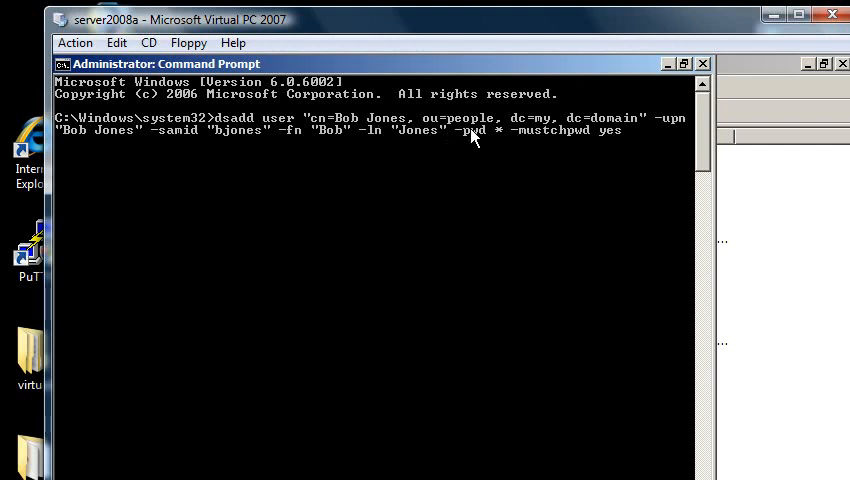
{"action": "mouse_move", "coordinate": [588, 140]}
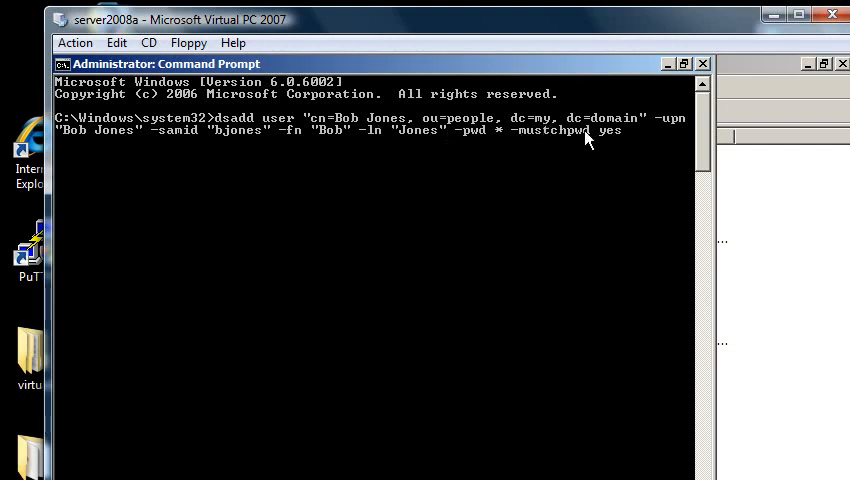
Step: Correct the end of the dsadd command for Bob Jones at the prompt
{"action": "key", "text": "Backspace"}
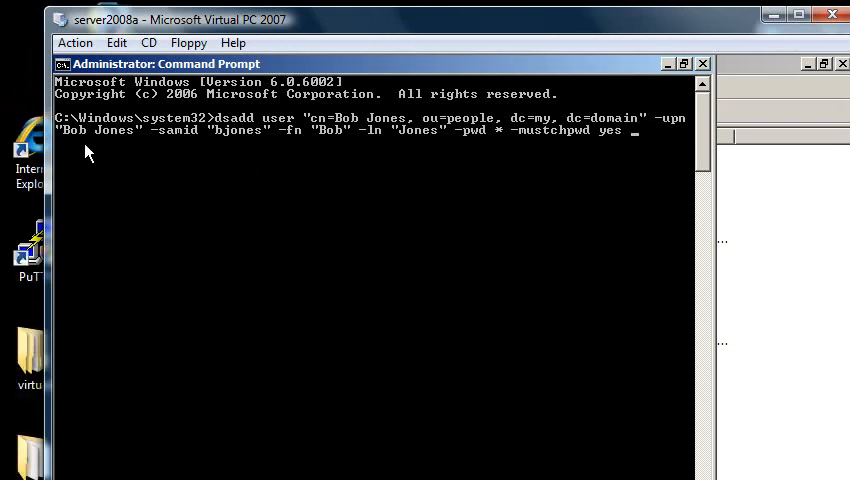
{"action": "mouse_move", "coordinate": [204, 150]}
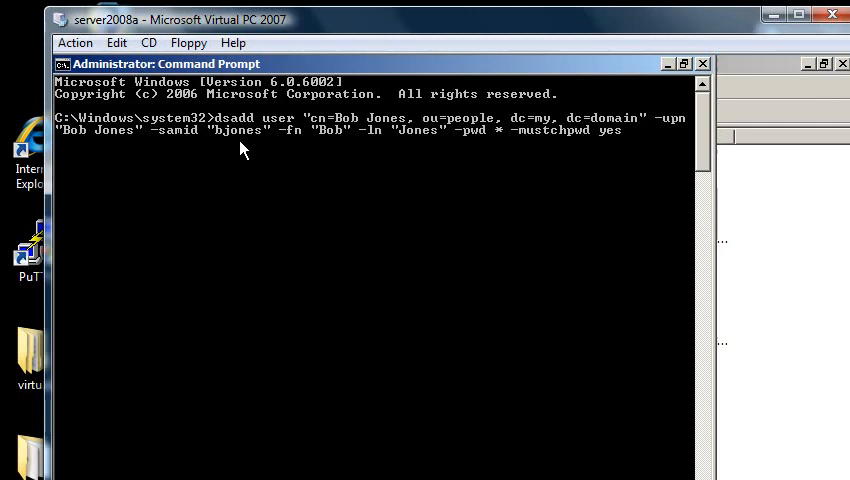
{"action": "mouse_move", "coordinate": [296, 150]}
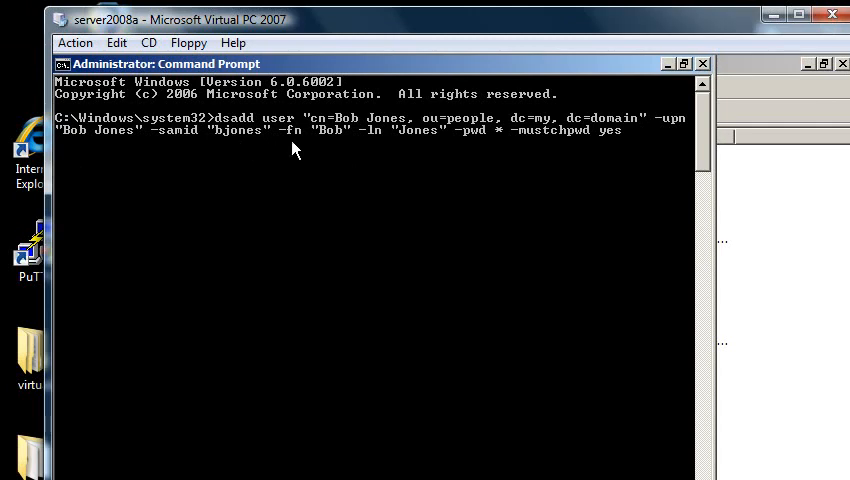
{"action": "mouse_move", "coordinate": [388, 152]}
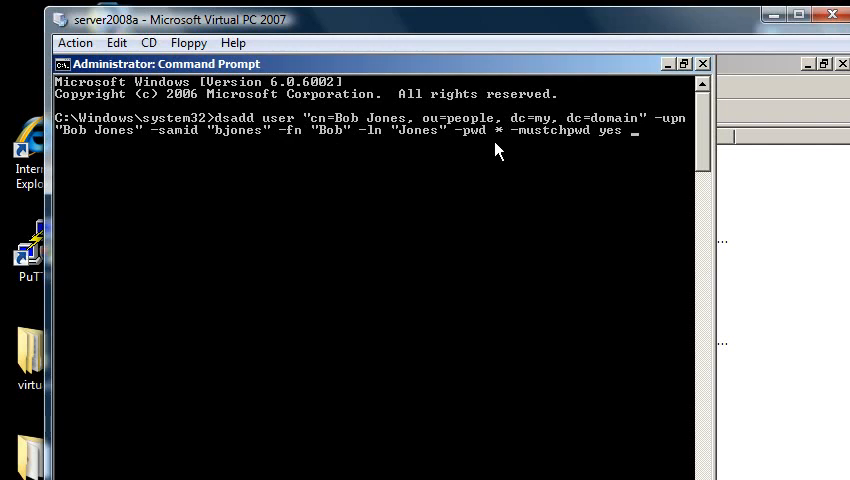
{"action": "mouse_move", "coordinate": [496, 144]}
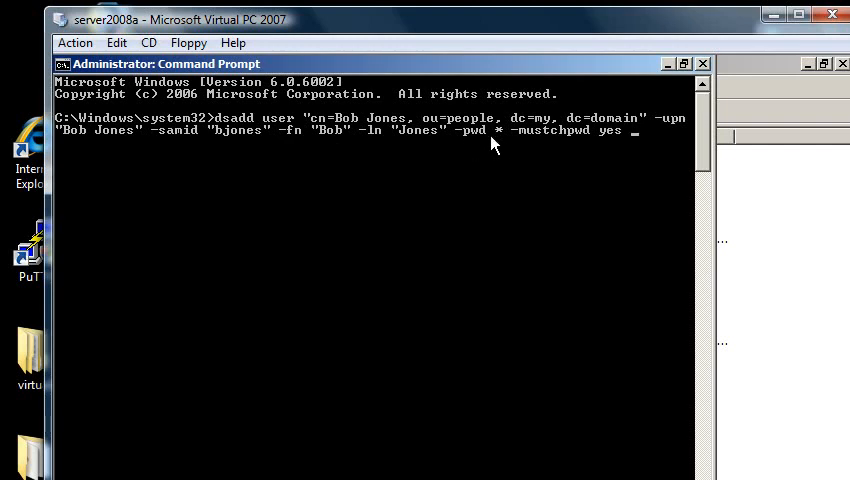
{"action": "mouse_move", "coordinate": [532, 150]}
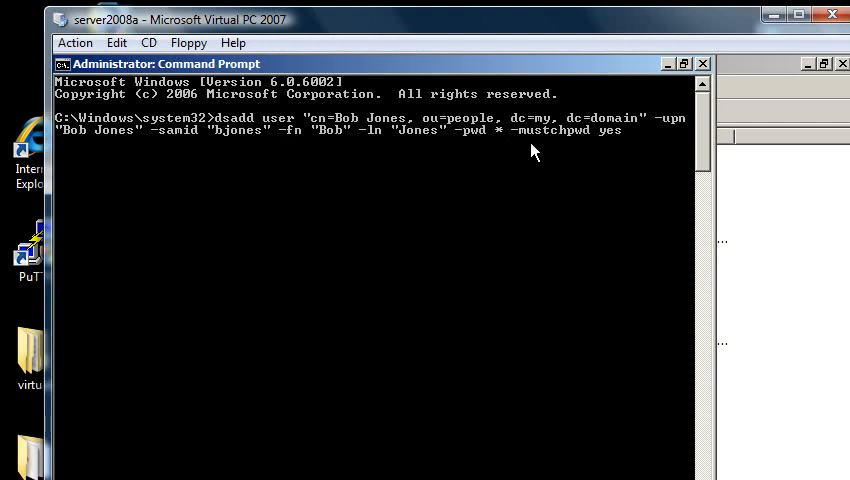
{"action": "mouse_move", "coordinate": [600, 144]}
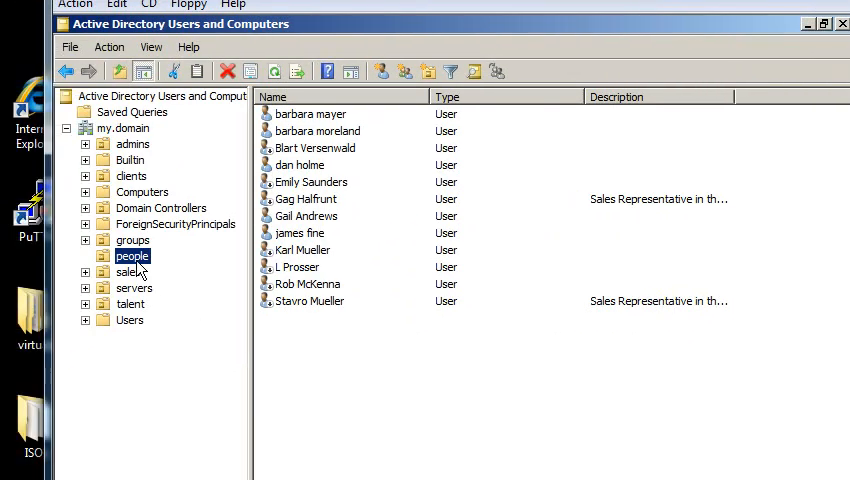
Step: Refresh the people OU to confirm Bob Jones is listed, then return to cmd
{"action": "right_click", "coordinate": [132, 256]}
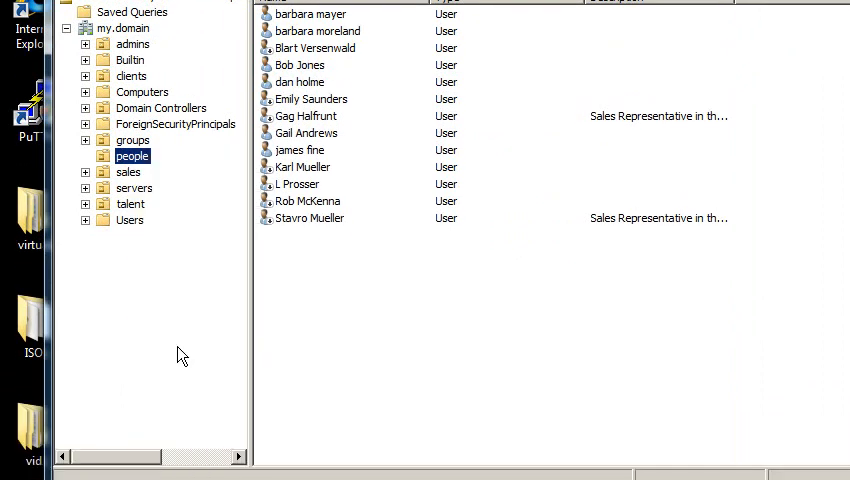
{"action": "left_click", "coordinate": [300, 164]}
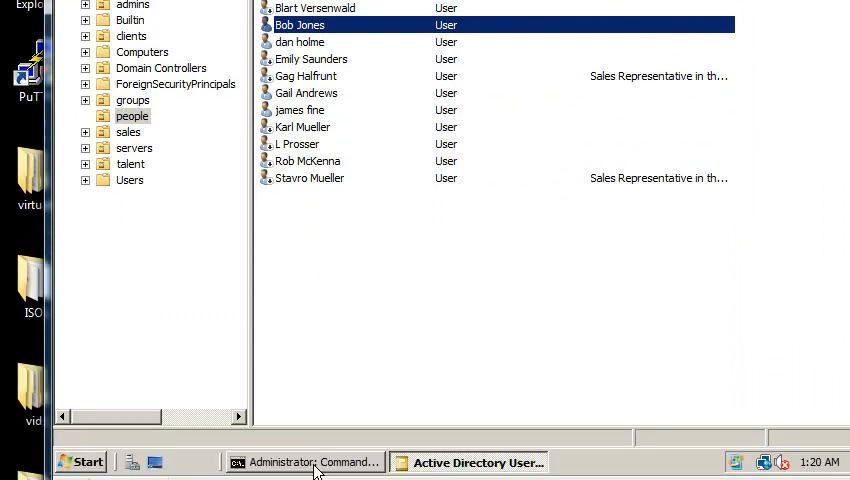
{"action": "left_click", "coordinate": [304, 460]}
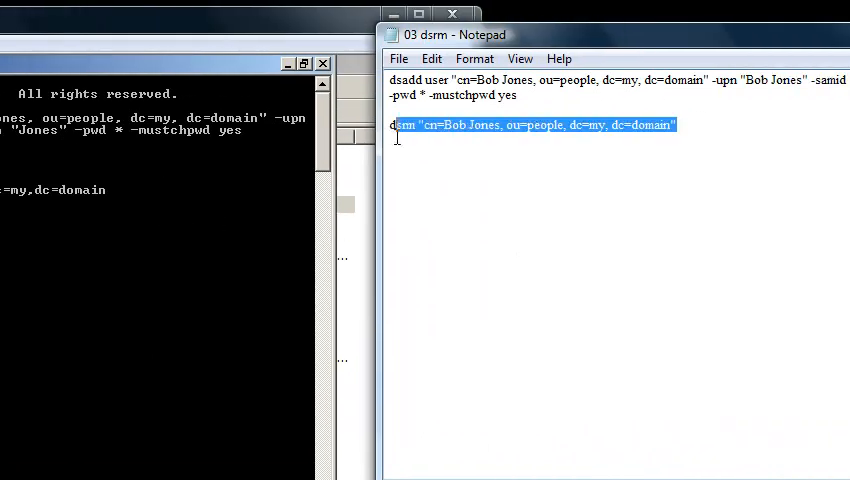
Step: Run dsrm "cn=Bob Jones, ou=people, dc=my, dc=domain" copied from the notes
{"action": "right_click", "coordinate": [530, 124]}
{"action": "type", "text": "dsrm \"cn=Bob Jones,"}
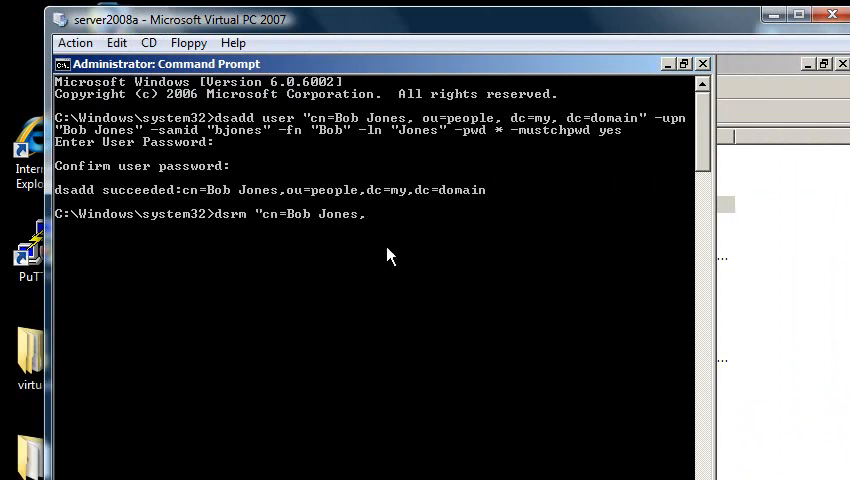
{"action": "type", "text": "ou=people, dc=my,"}
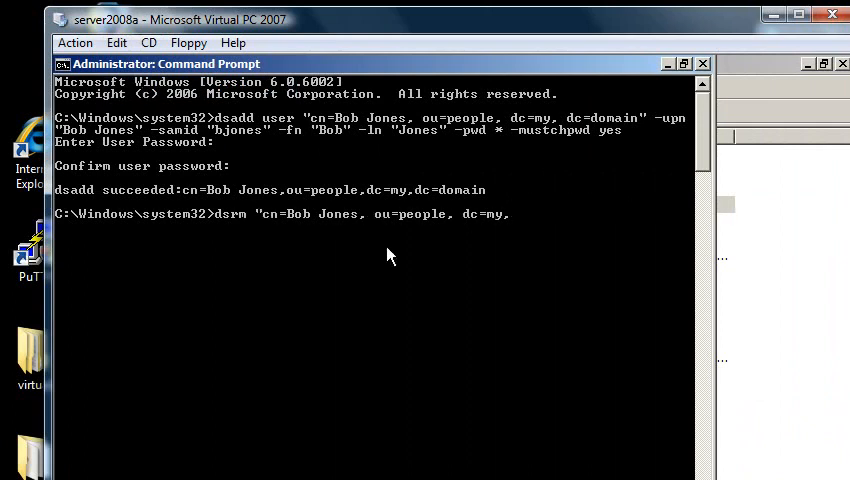
{"action": "type", "text": "dc=domain\""}
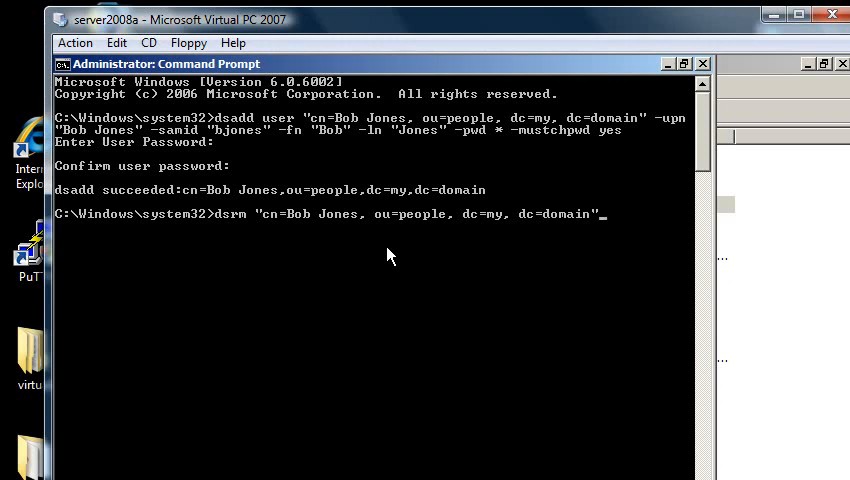
{"action": "mouse_move", "coordinate": [210, 238]}
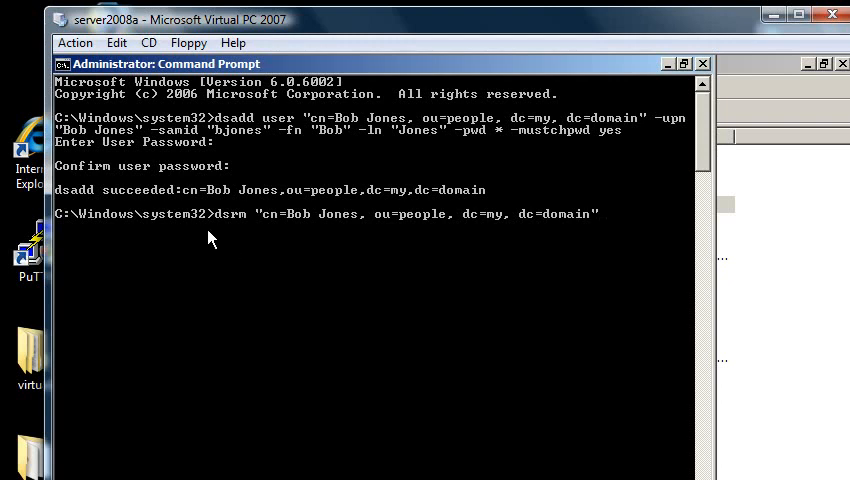
{"action": "mouse_move", "coordinate": [224, 228]}
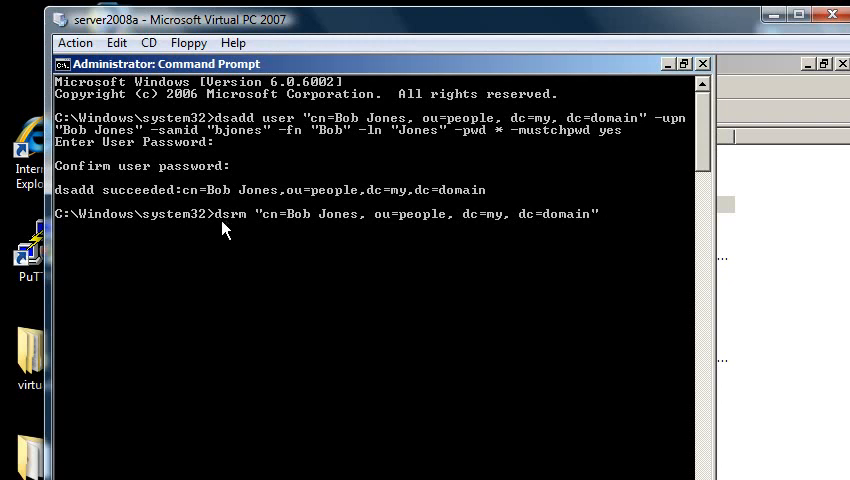
{"action": "mouse_move", "coordinate": [280, 232]}
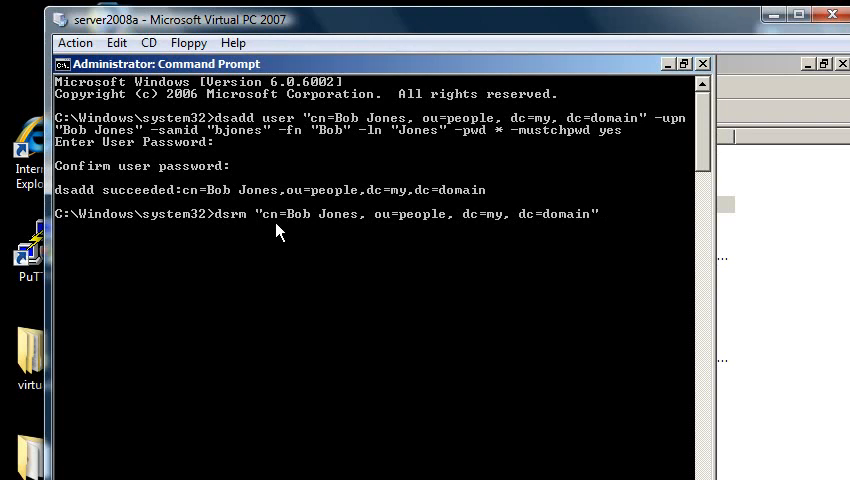
{"action": "mouse_move", "coordinate": [324, 236]}
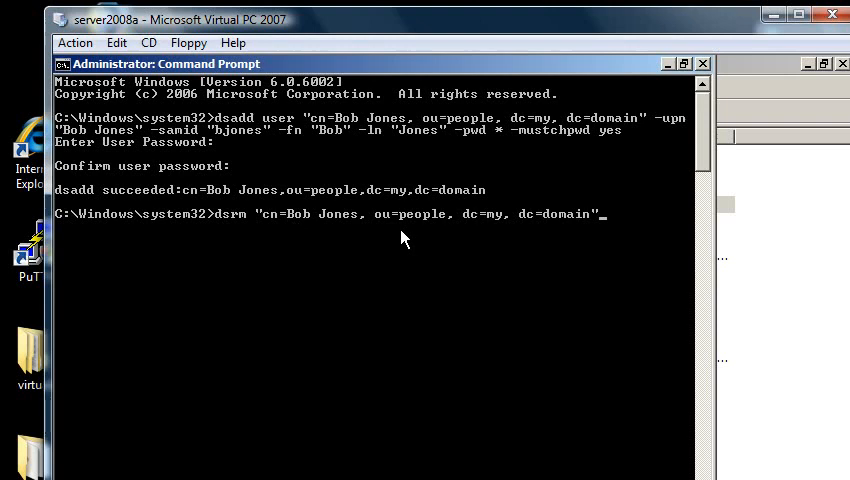
{"action": "mouse_move", "coordinate": [478, 240]}
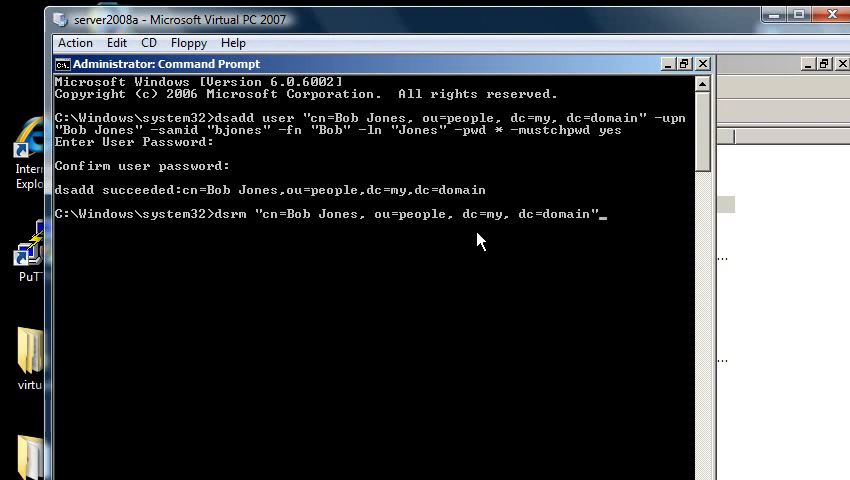
{"action": "mouse_move", "coordinate": [518, 236]}
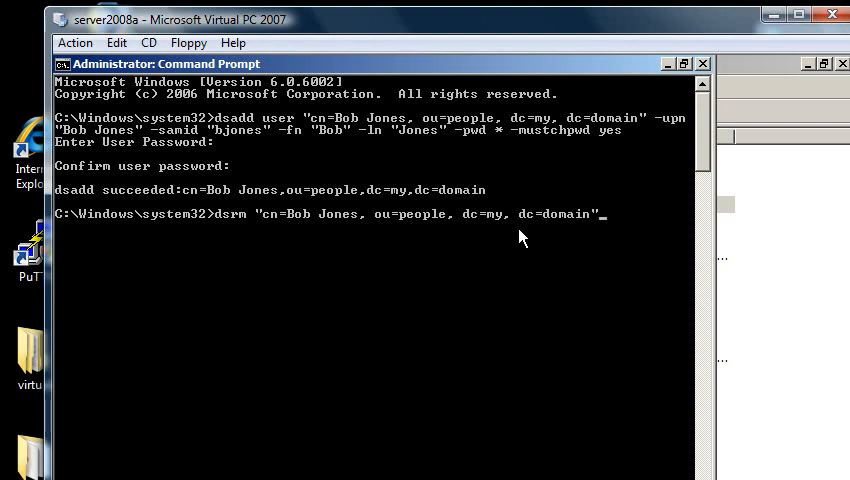
{"action": "mouse_move", "coordinate": [564, 232]}
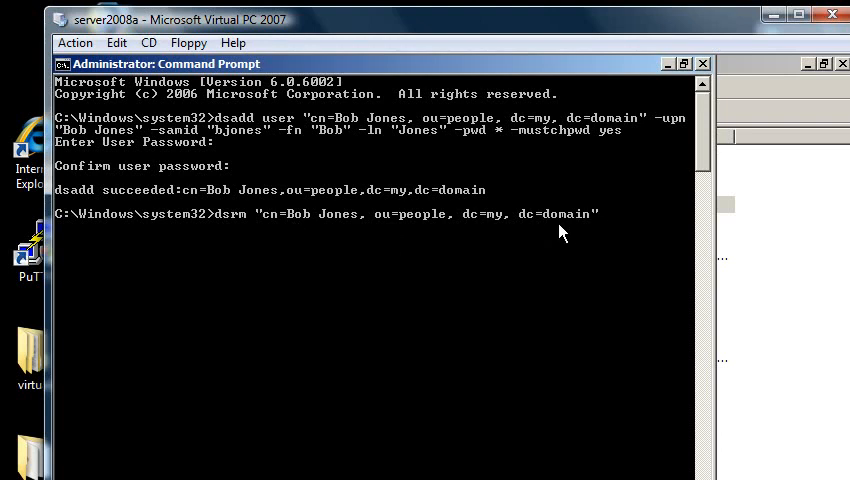
{"action": "key", "text": "Return"}
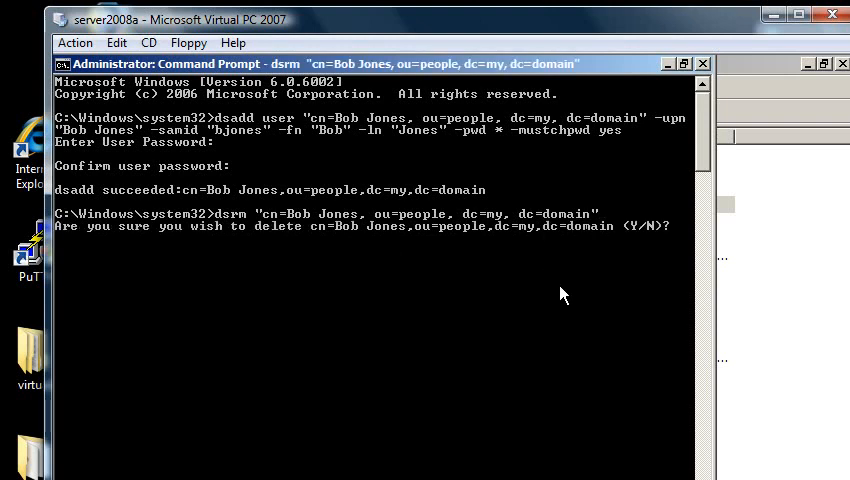
Step: Answer y to confirm deleting Bob Jones
{"action": "type", "text": "y"}
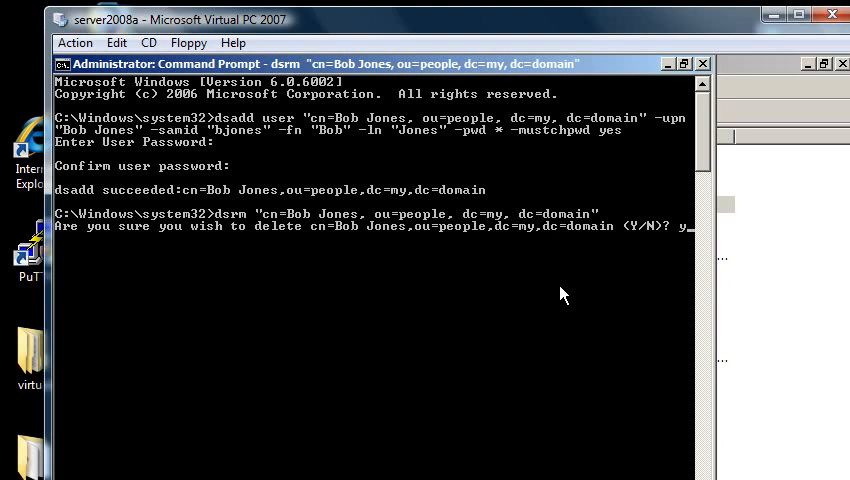
{"action": "key", "text": "Return"}
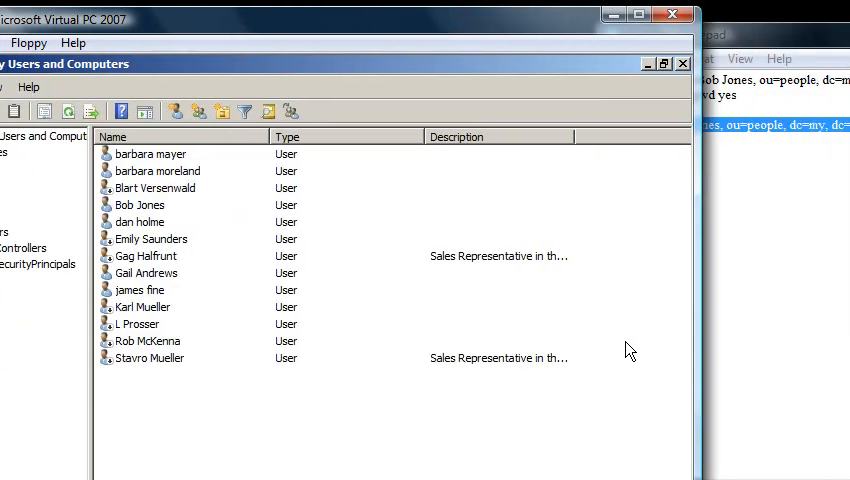
Step: Confirm Bob Jones is gone: object-not-found on opening him, then refresh the people OU
{"action": "left_click", "coordinate": [220, 204]}
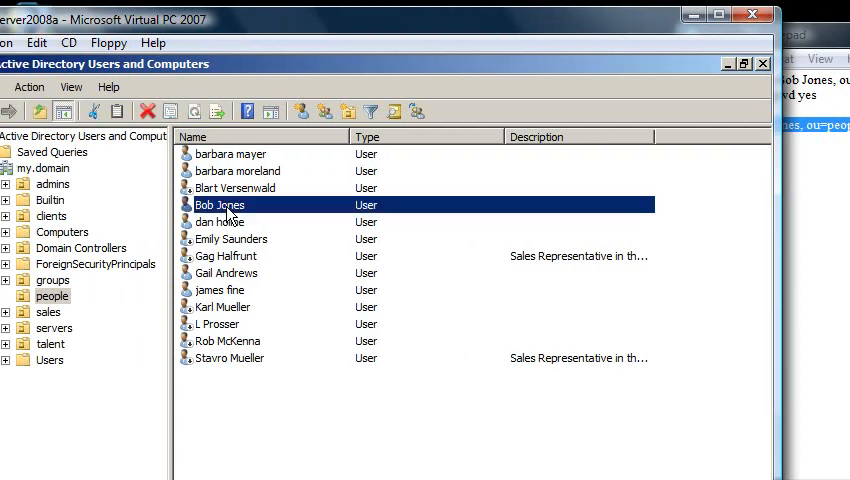
{"action": "double_click", "coordinate": [220, 204]}
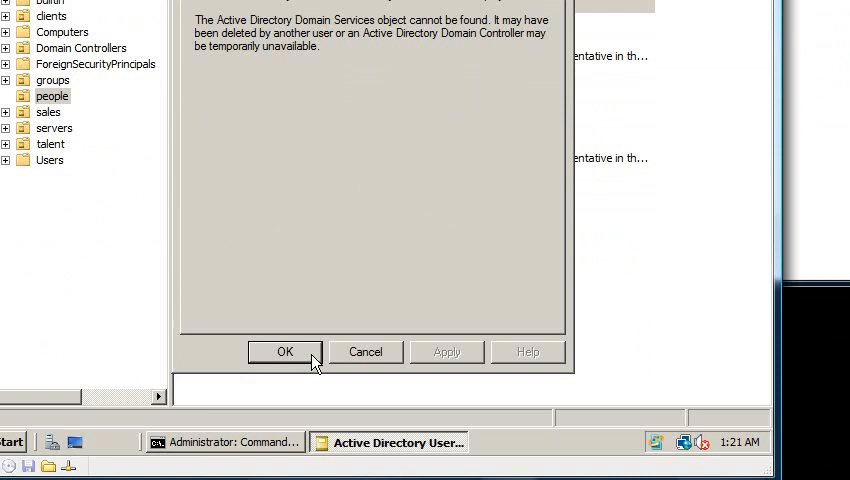
{"action": "left_click", "coordinate": [284, 352]}
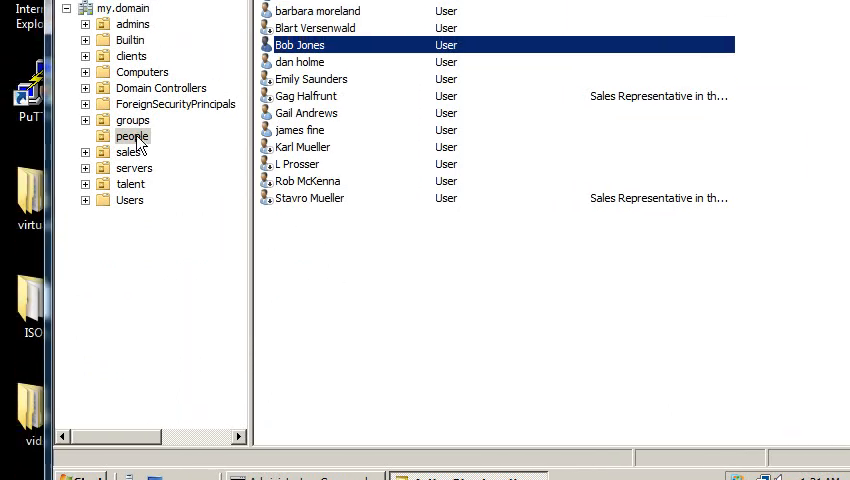
{"action": "right_click", "coordinate": [132, 136]}
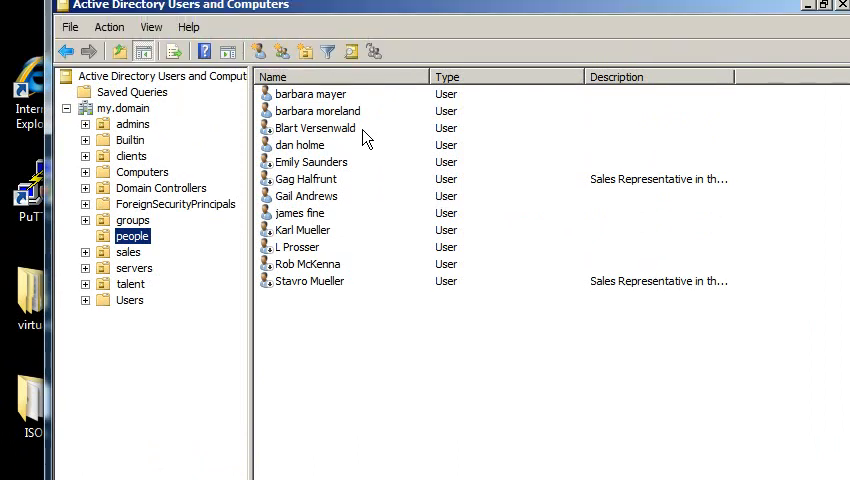
{"action": "mouse_move", "coordinate": [346, 308]}
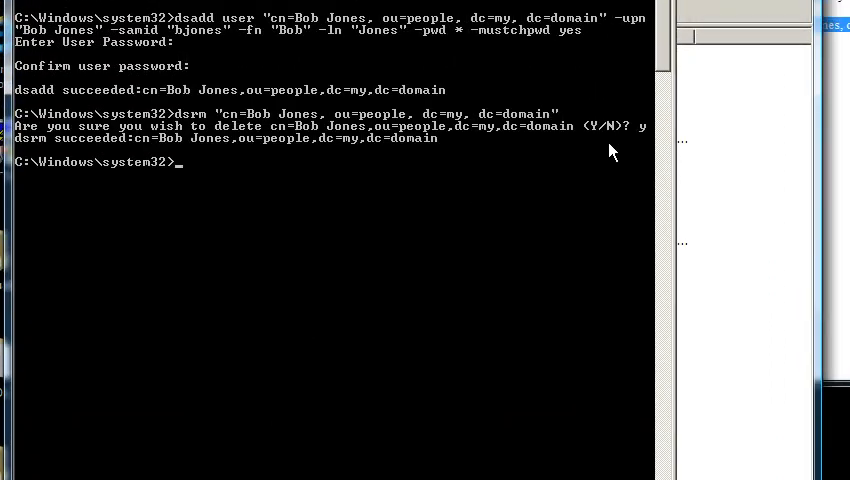
{"action": "mouse_move", "coordinate": [460, 196]}
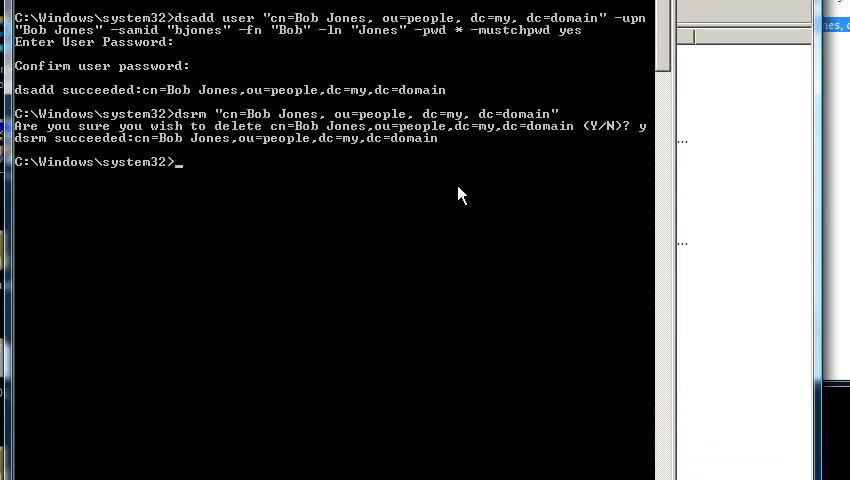
Step: Run dsrm /? and scroll through its syntax, remarks, examples and related DS tools
{"action": "type", "text": "dsrm /?"}
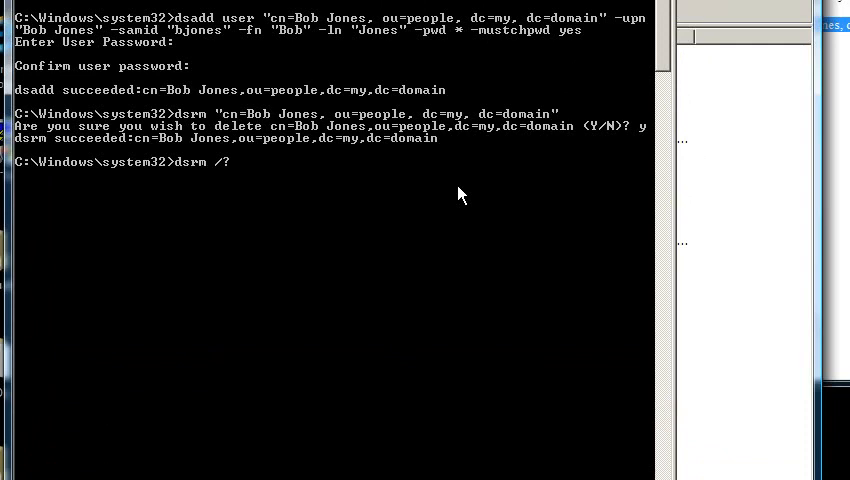
{"action": "key", "text": "Return"}
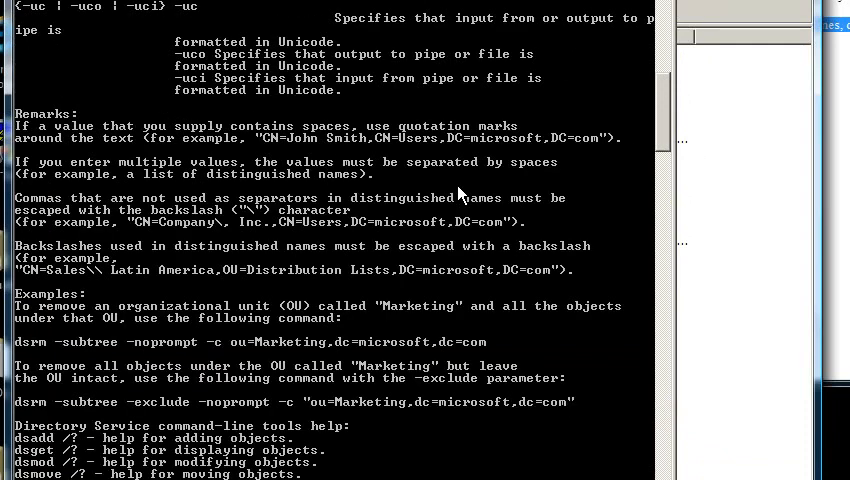
{"action": "scroll", "scroll_direction": "down", "scroll_amount": 3}
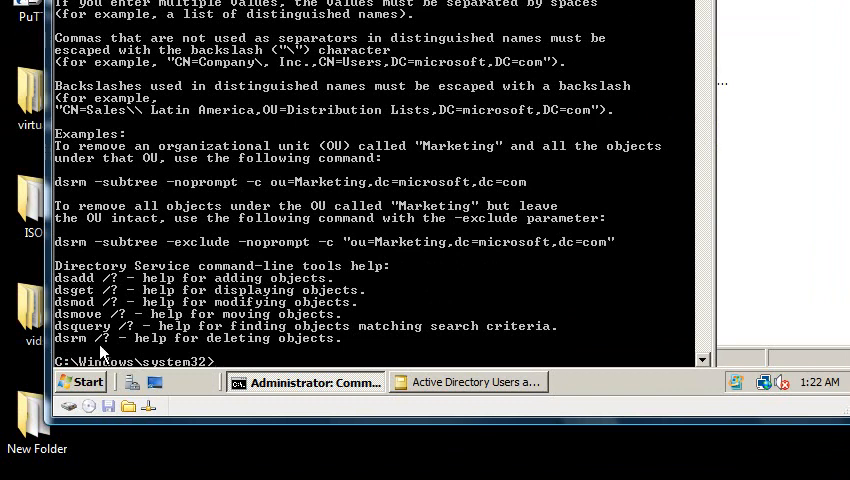
{"action": "mouse_move", "coordinate": [244, 228]}
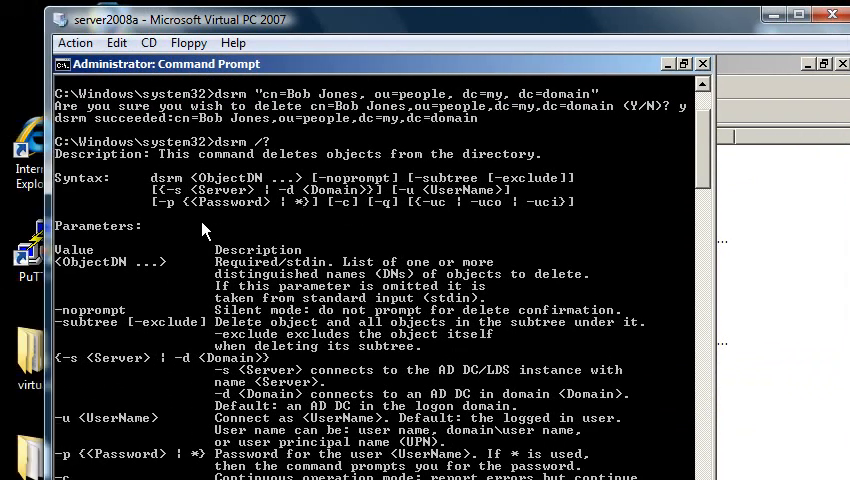
{"action": "mouse_move", "coordinate": [222, 228]}
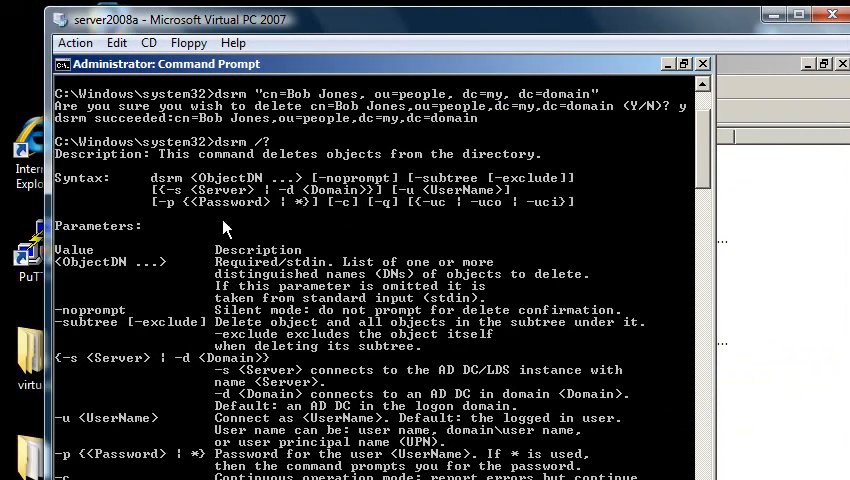
{"action": "mouse_move", "coordinate": [248, 232]}
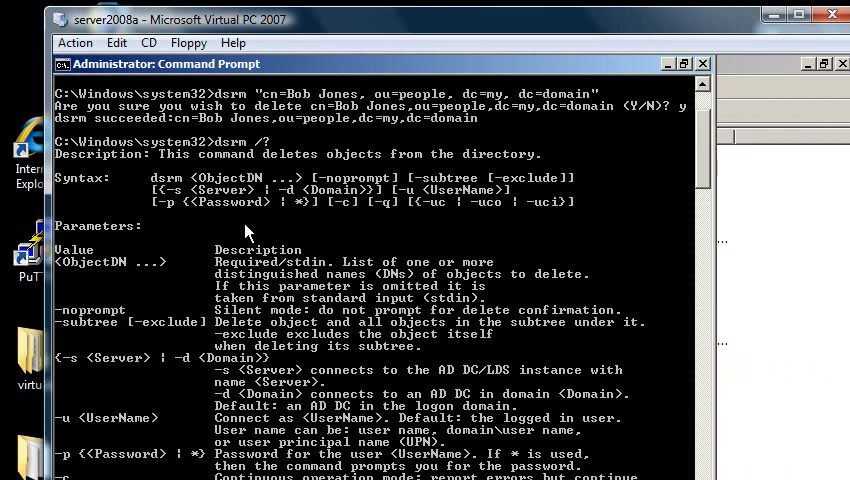